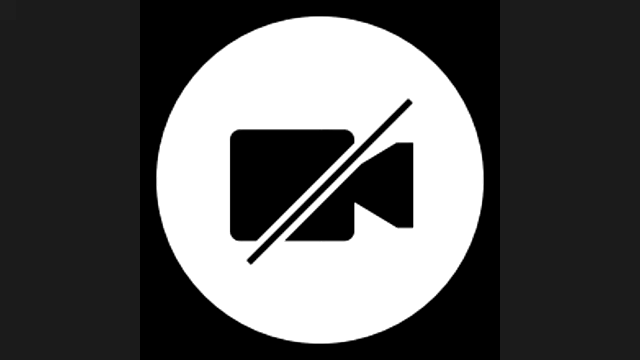
Turn the participant's camera feed back on, replacing the camera-off icon with live video.
left_click(320, 185)
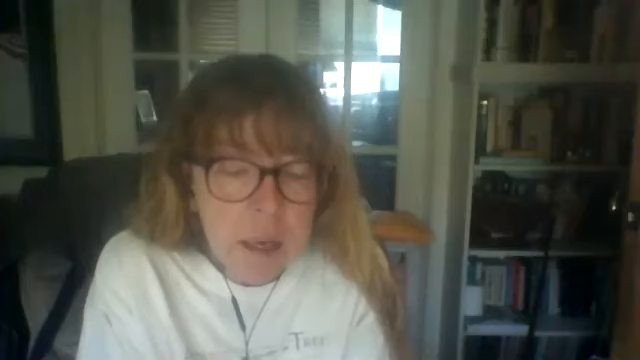